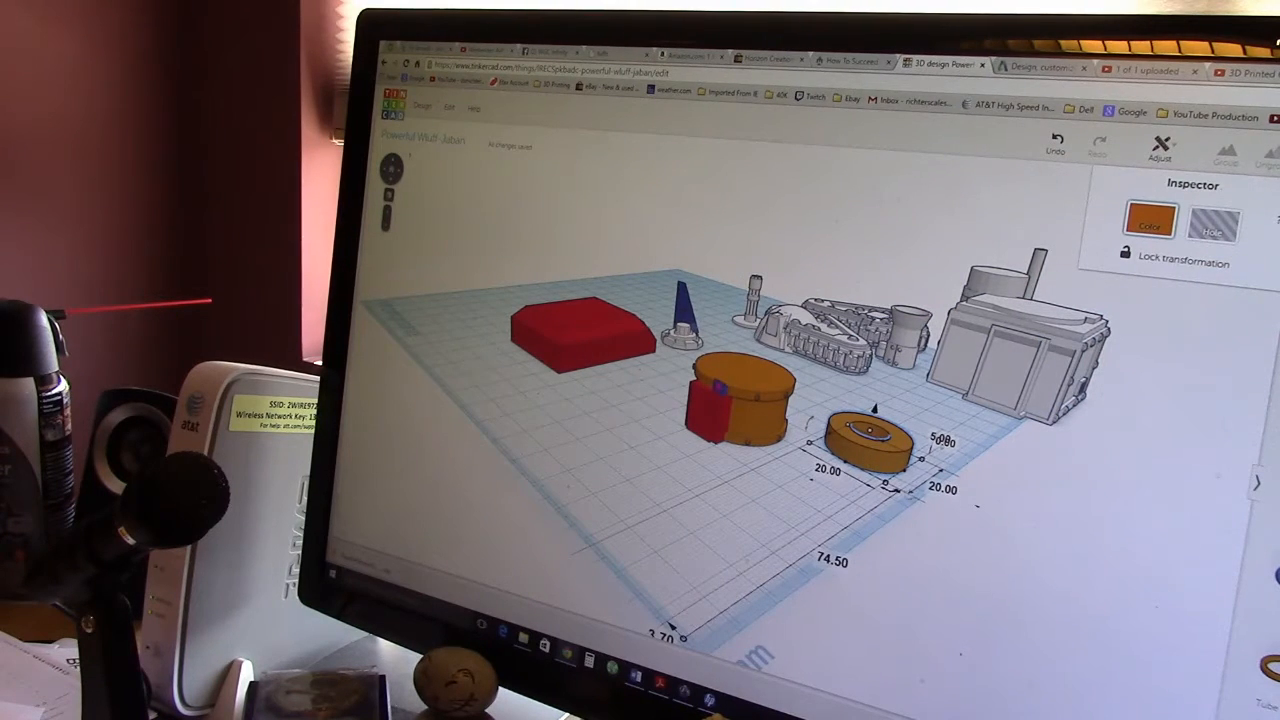
# Resize the small orange disc from 20 by 20 to about 9 by 11.
pyautogui.doubleClick(826, 470)
pyautogui.write('11')
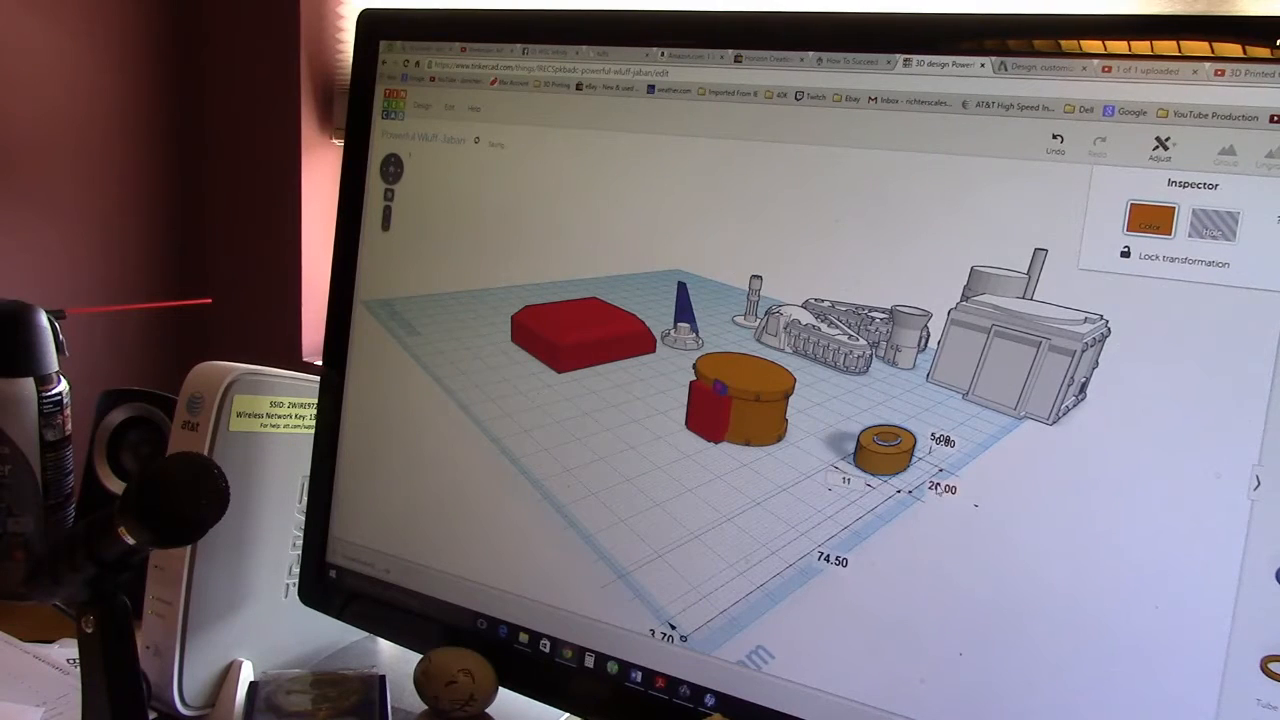
pyautogui.click(878, 445)
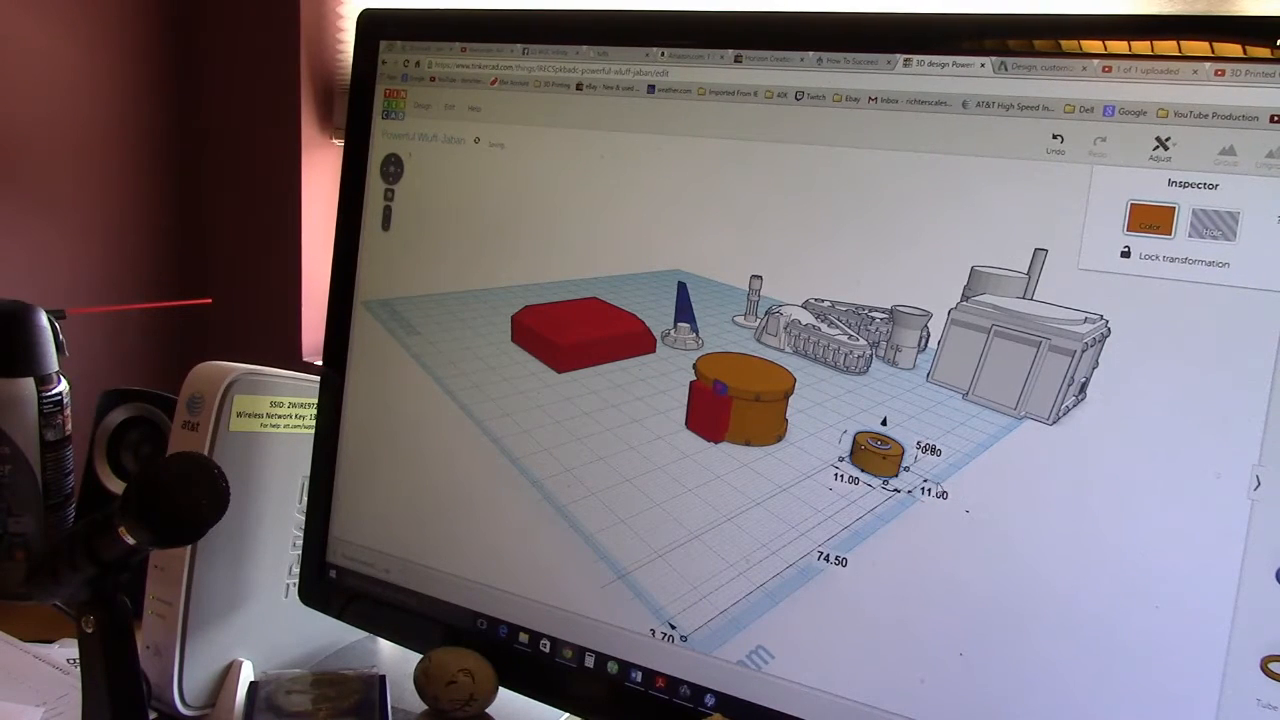
pyautogui.moveTo(870, 455); pyautogui.dragTo(965, 420)
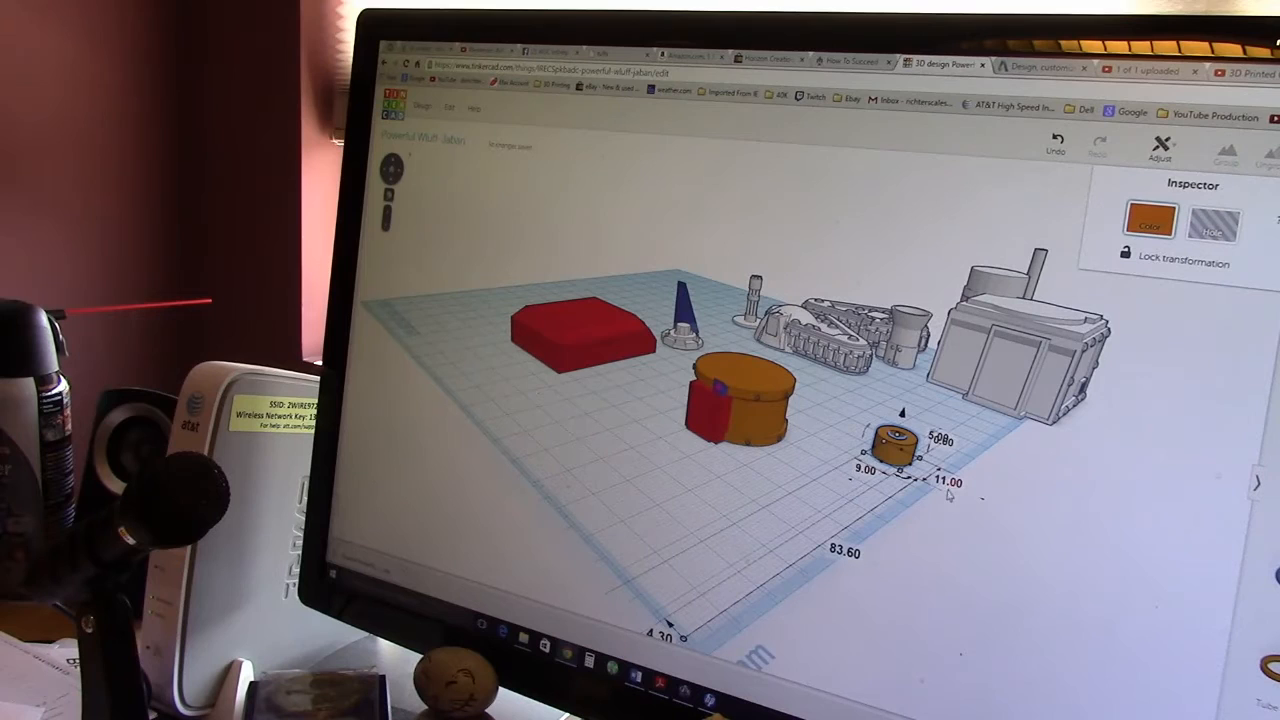
pyautogui.doubleClick(947, 483)
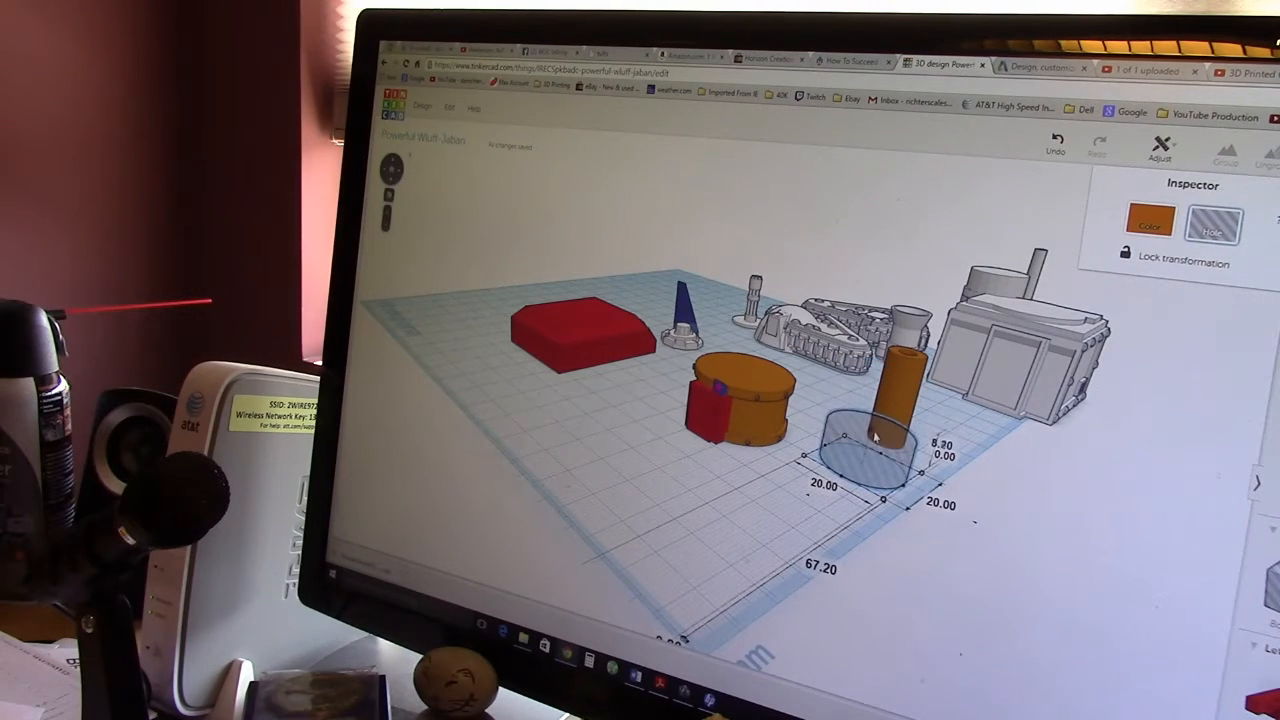
# Move the orange cylinder into position and stretch it up to about 27.44 mm tall.
pyautogui.moveTo(875, 430); pyautogui.dragTo(860, 450)
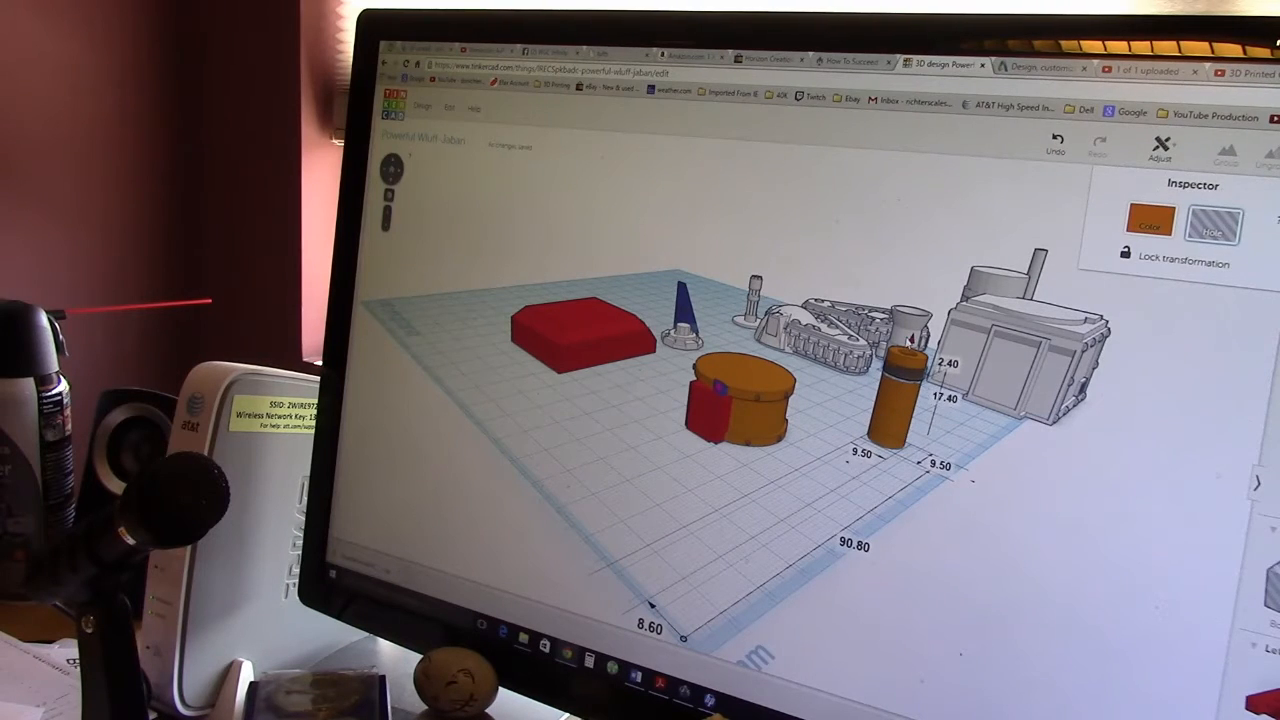
pyautogui.moveTo(900, 365); pyautogui.dragTo(900, 345)
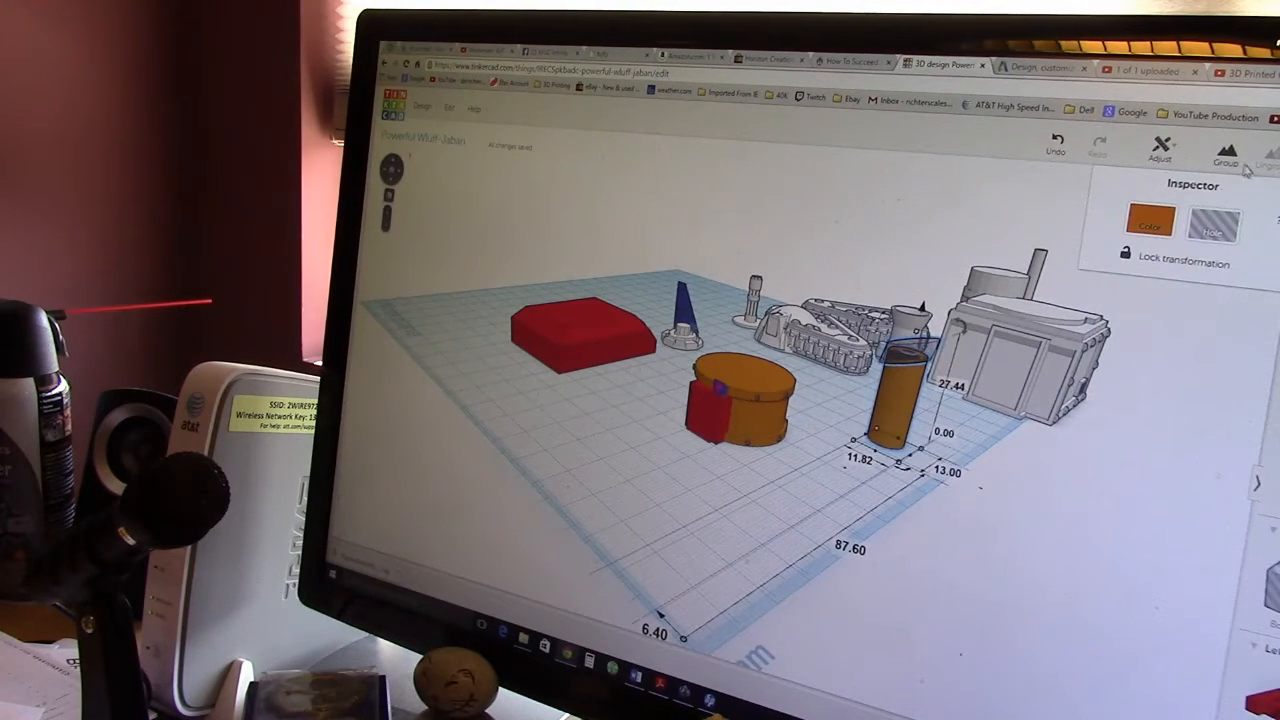
# Place a rotated grey shape across the orange cylinder's top to slant its end.
pyautogui.click(840, 480)
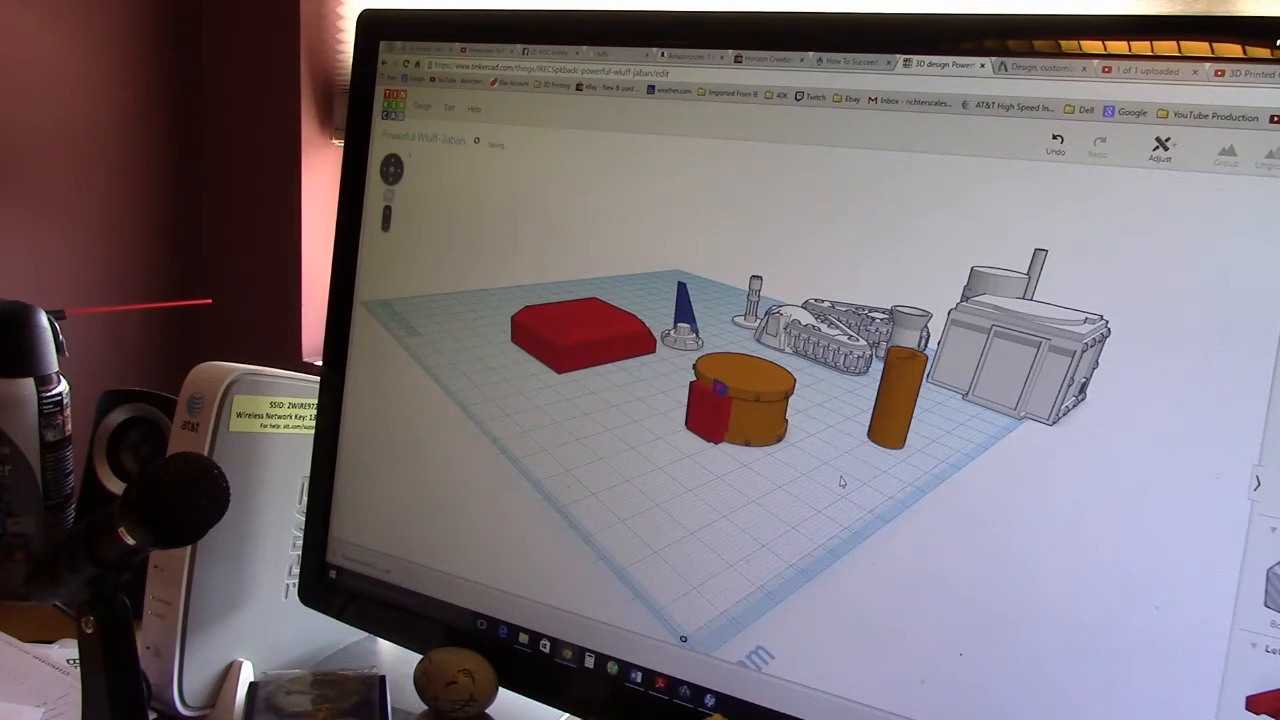
pyautogui.click(888, 410)
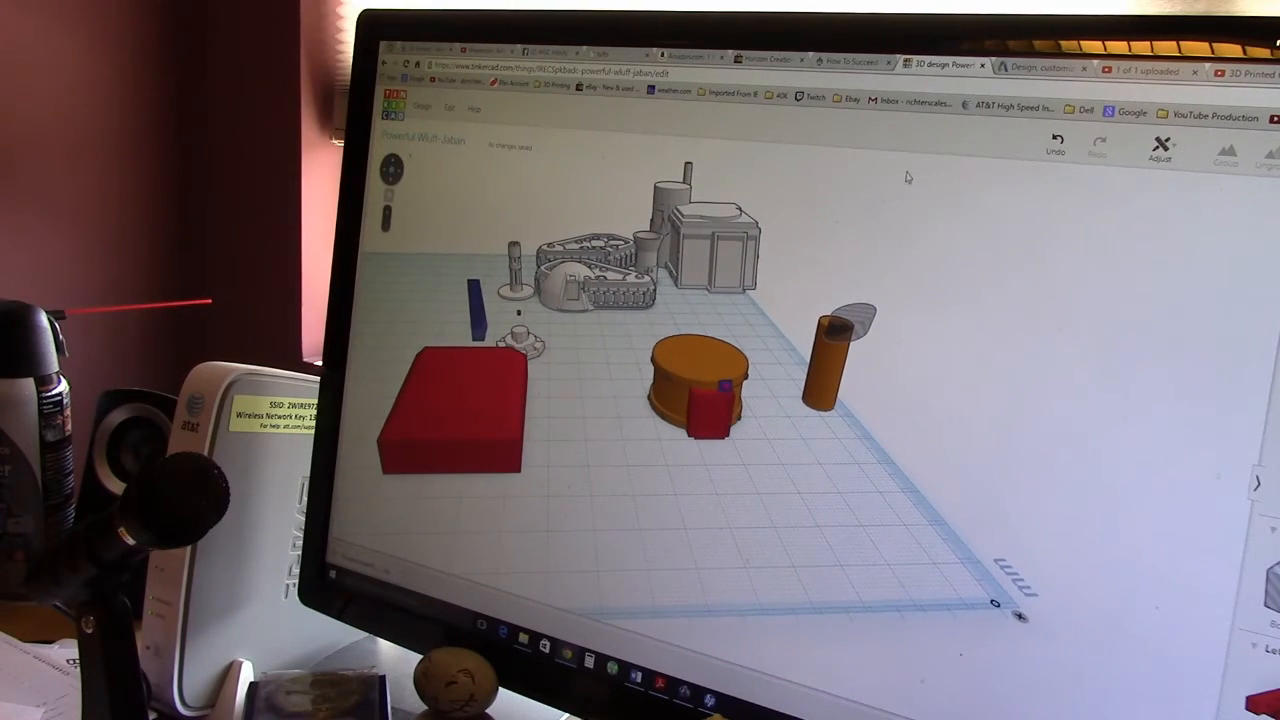
pyautogui.click(830, 360)
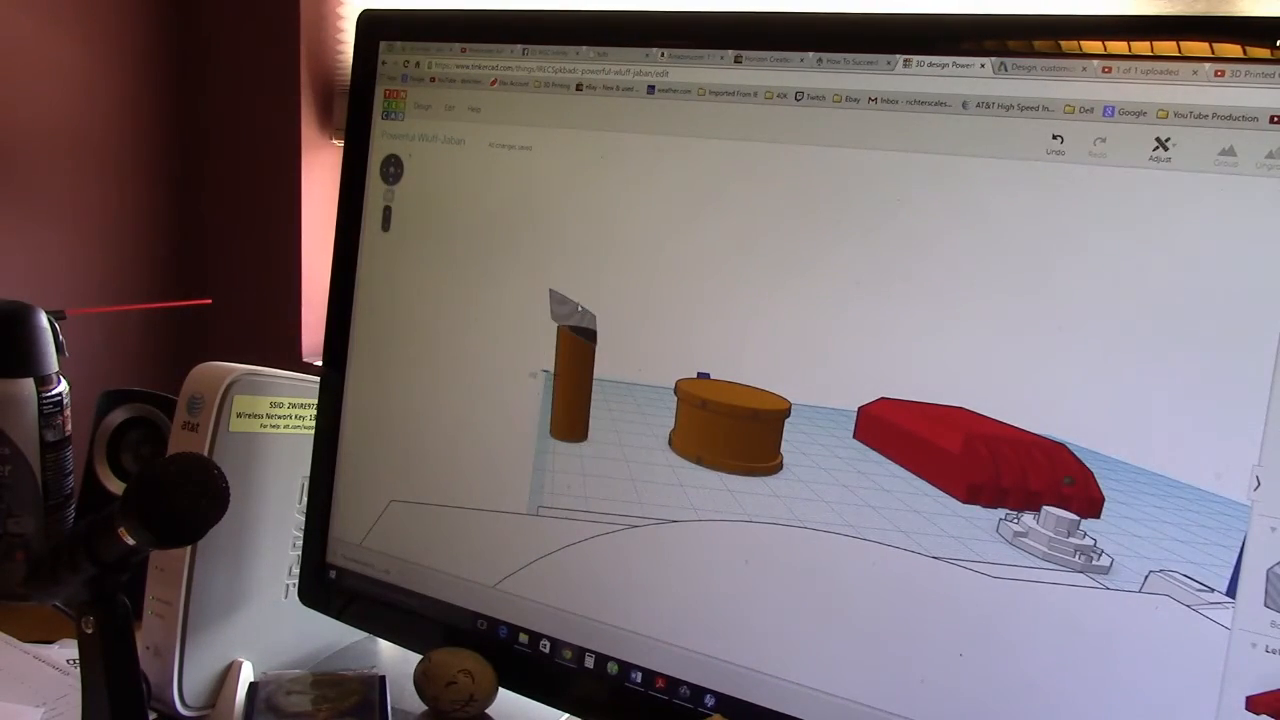
pyautogui.click(573, 370)
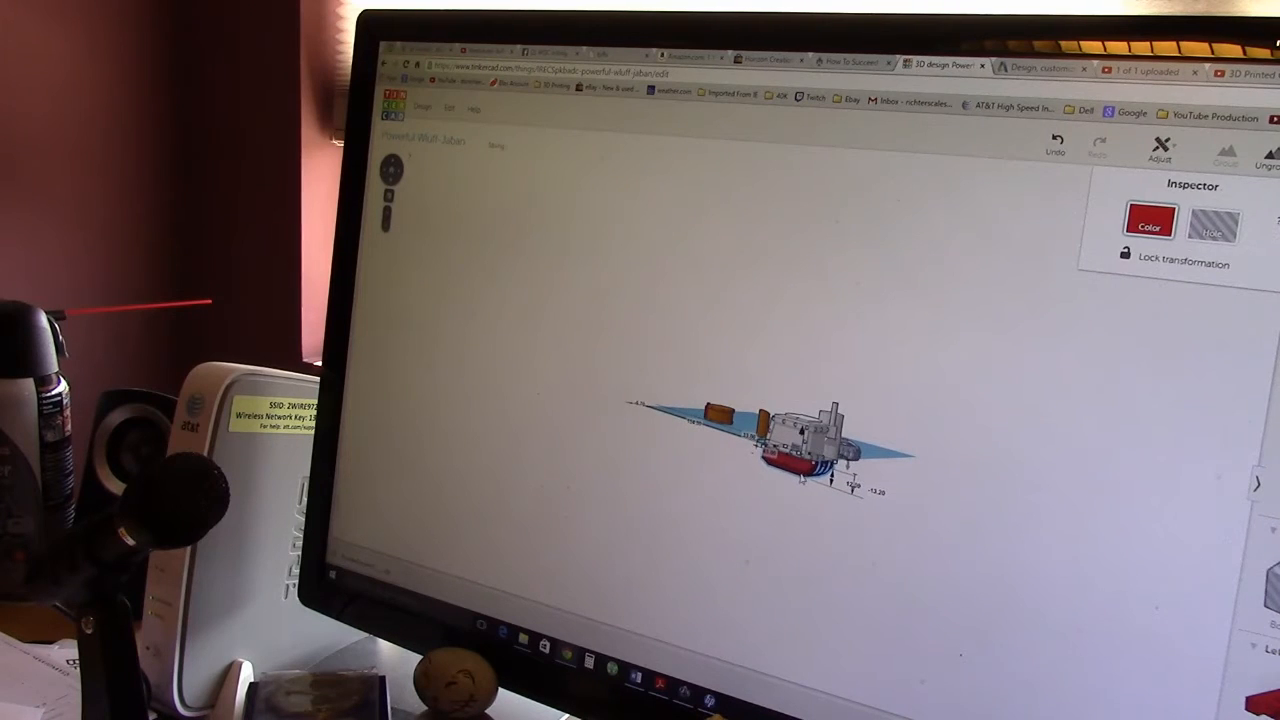
# Deselect the red piece and select the track piece to recolor it grey.
pyautogui.click(1150, 220)
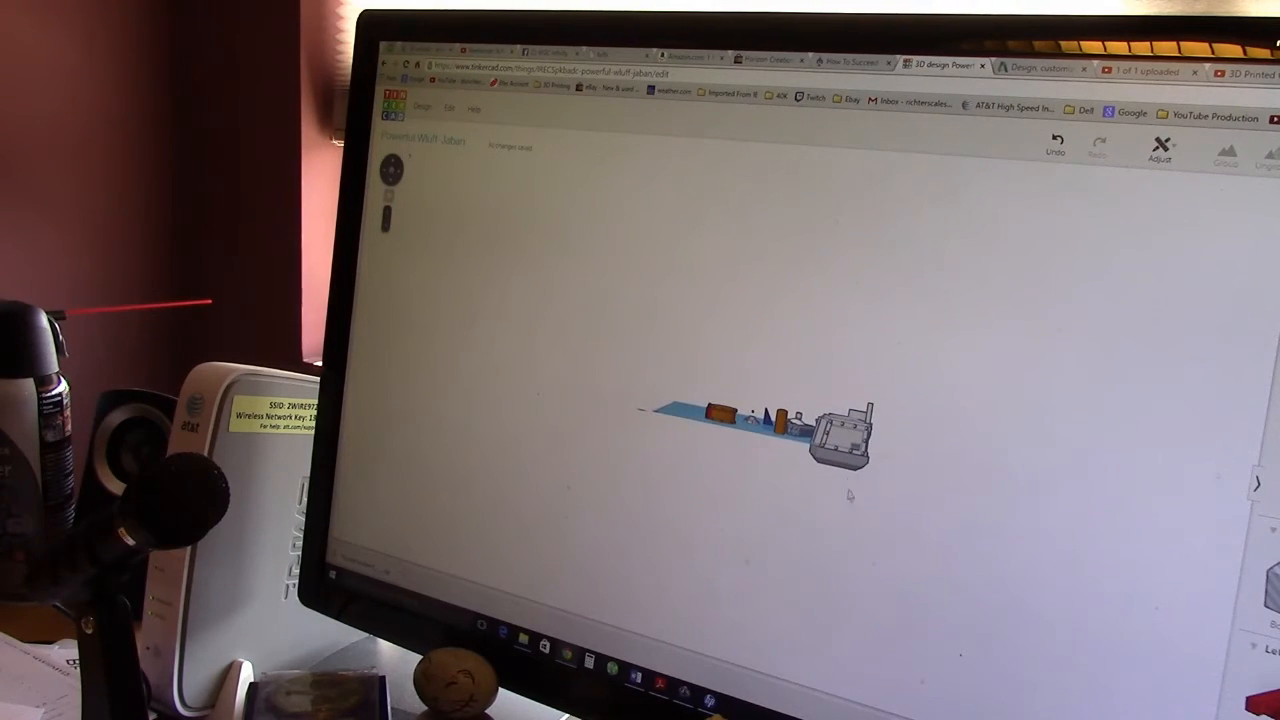
pyautogui.click(845, 440)
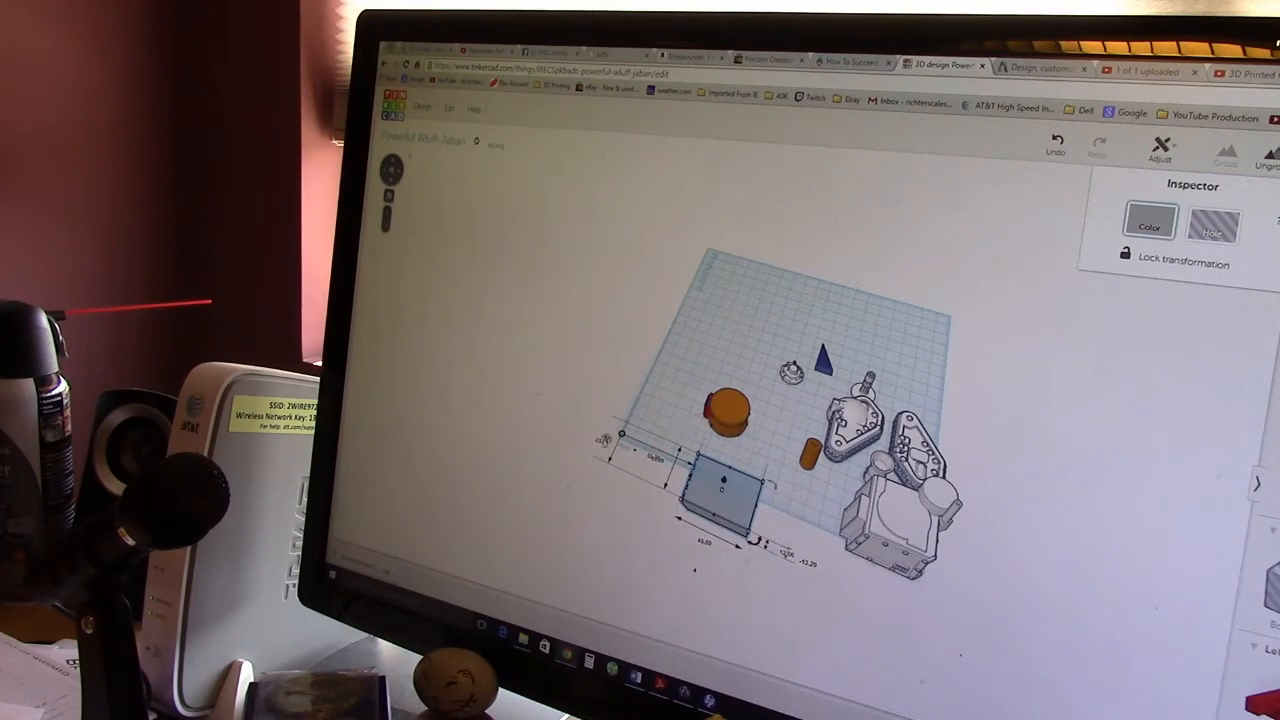
# Move the 33 by 40 track piece beneath the grey tank hull.
pyautogui.moveTo(720, 490); pyautogui.dragTo(900, 560)
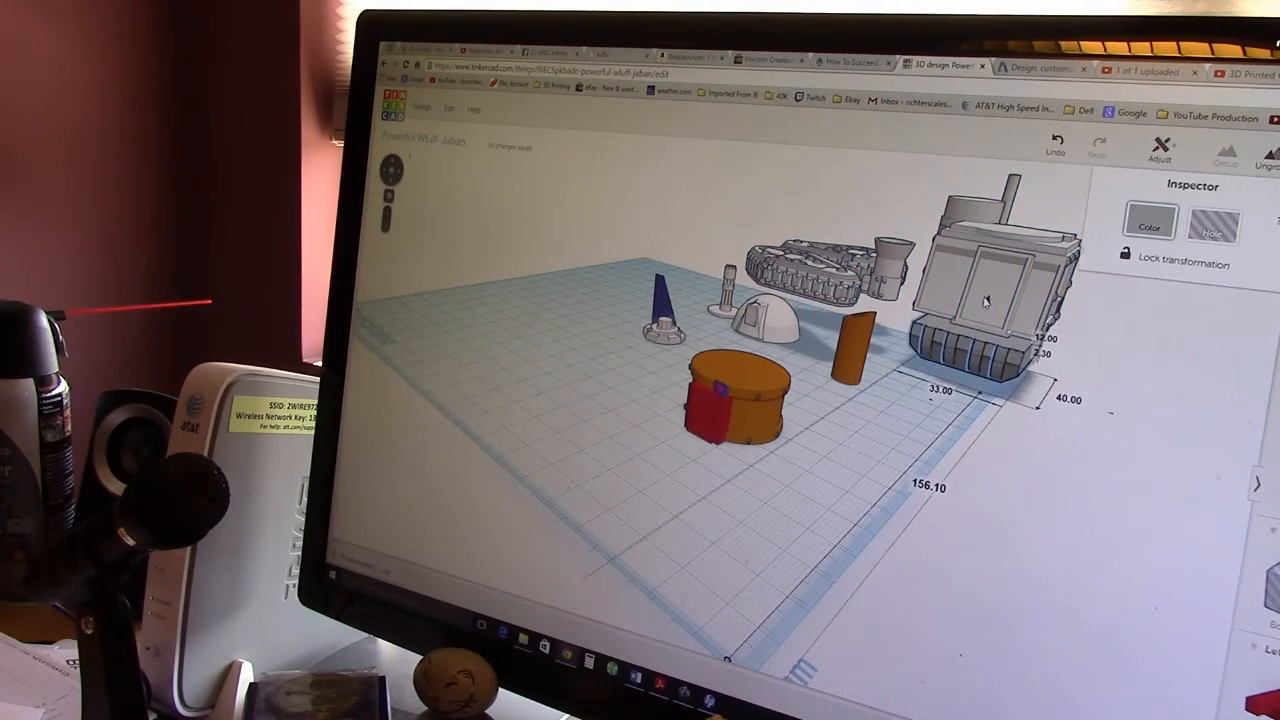
# Reselect the track piece and lift it to 6.60 mm against the hull's underside.
pyautogui.click(1106, 475)
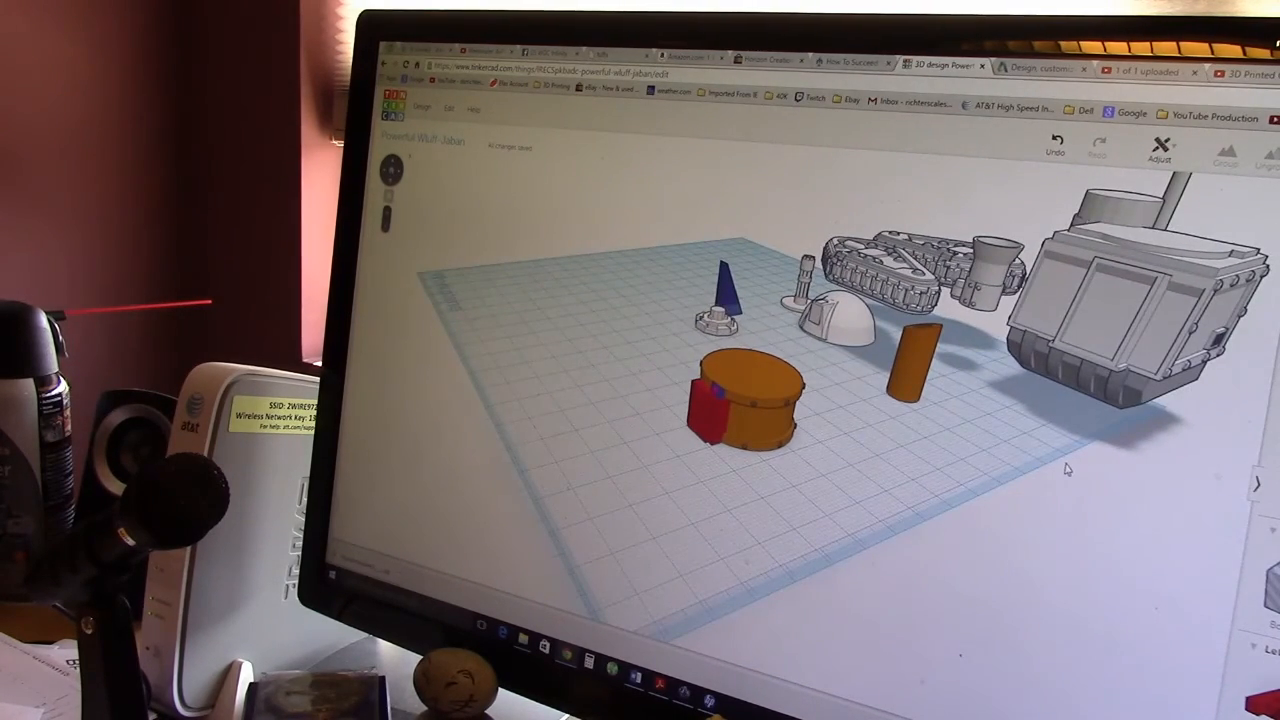
pyautogui.click(1100, 300)
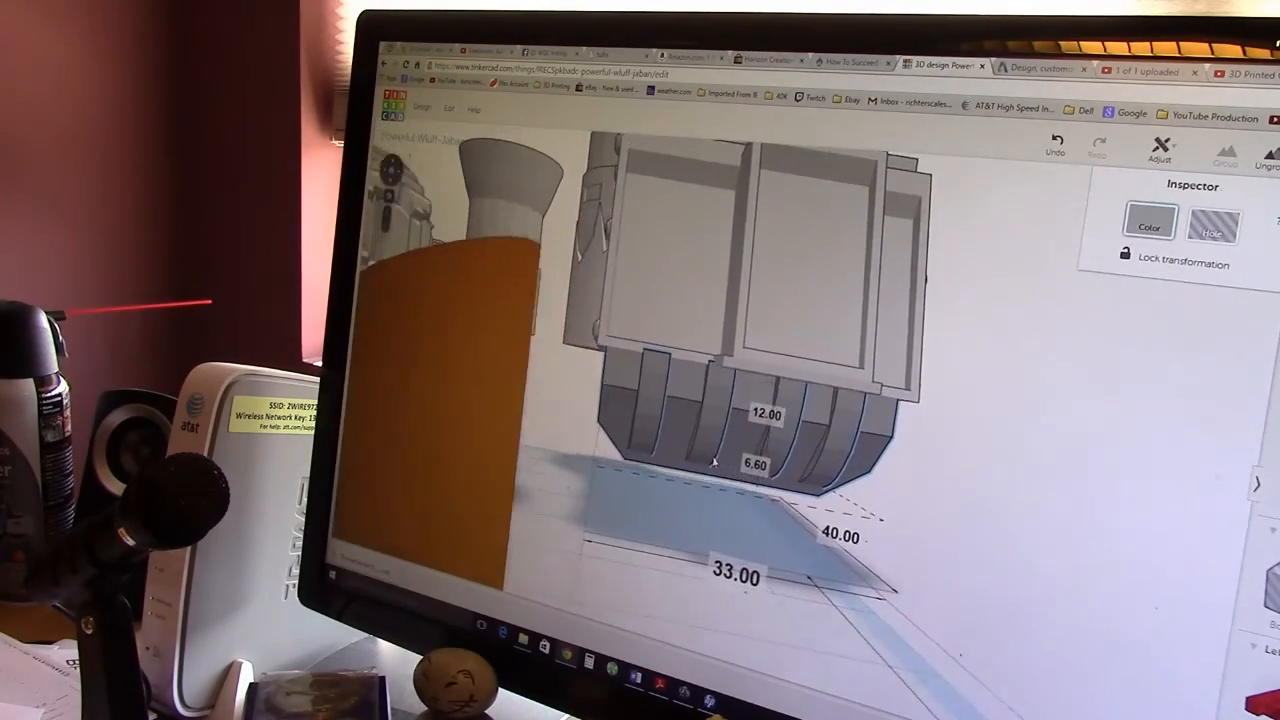
pyautogui.moveTo(710, 460); pyautogui.dragTo(850, 400)
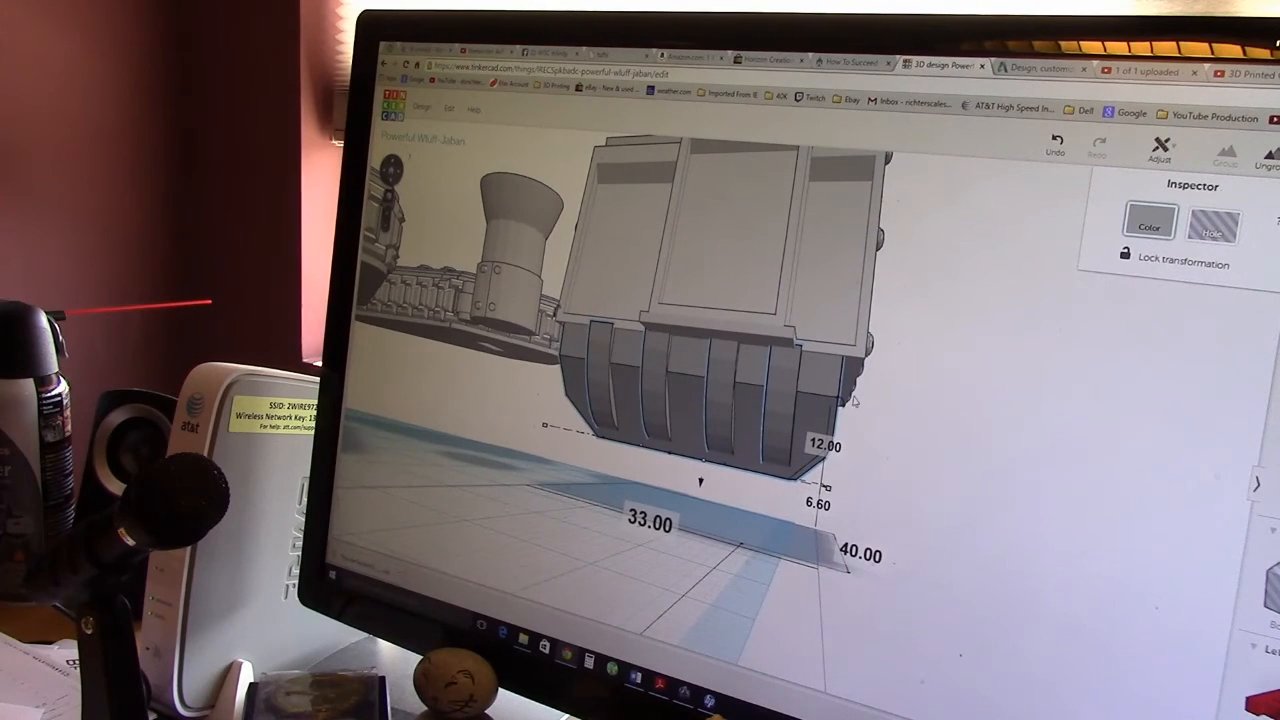